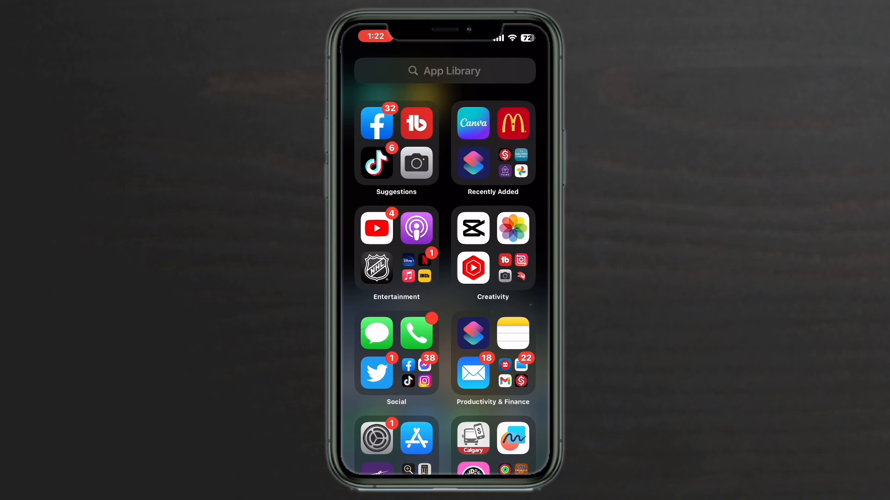
# Search the App Library for 'free' and launch Freeform to its All Boards list
pyautogui.click(445, 70)
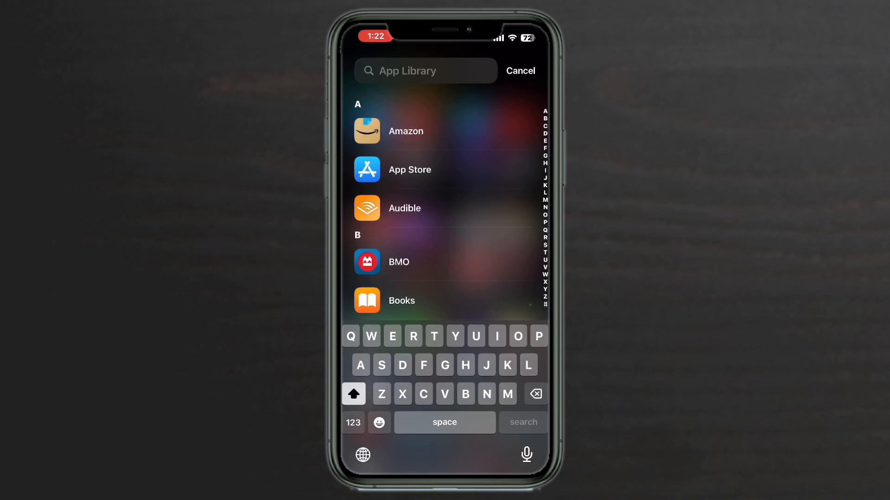
pyautogui.write('Fu')
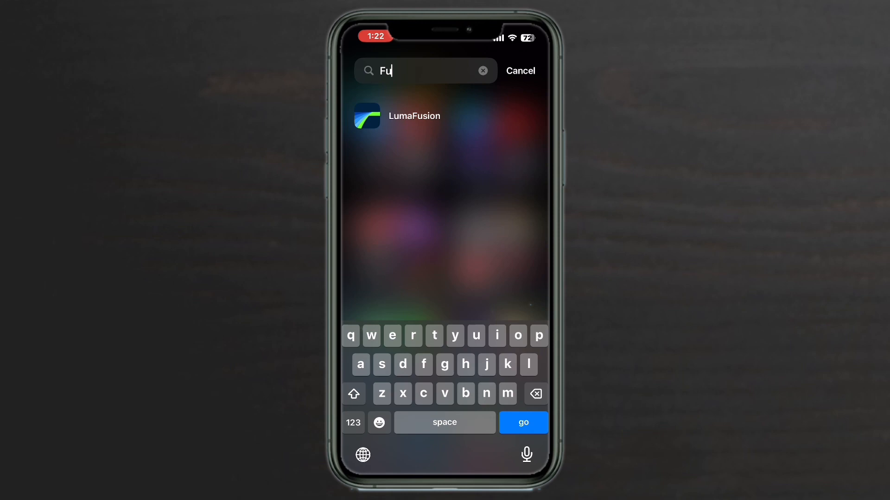
pyautogui.press('Backspace')
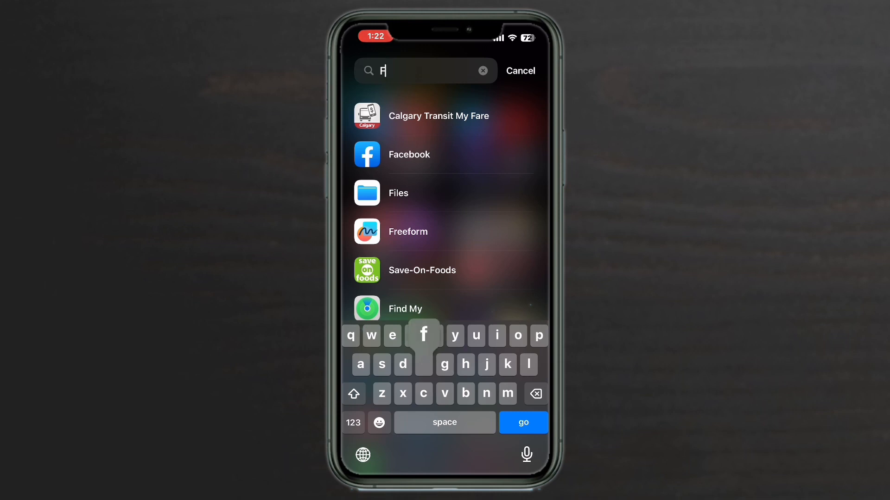
pyautogui.write('f')
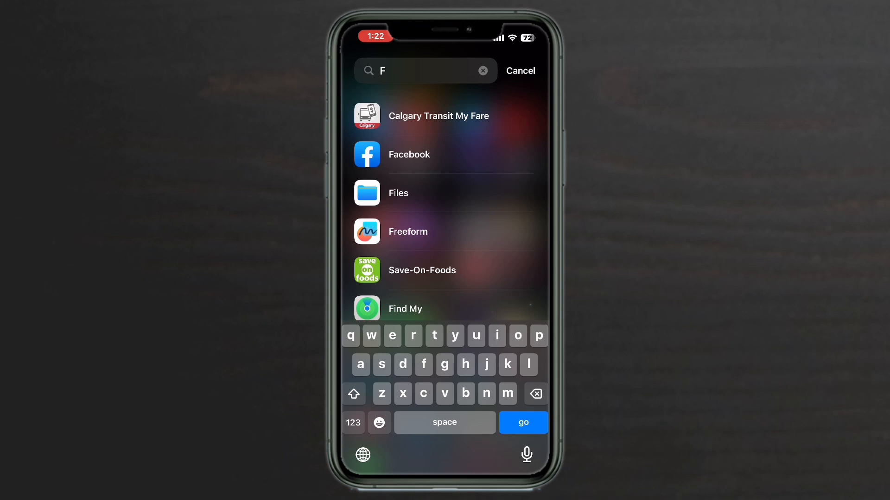
pyautogui.write('ree')
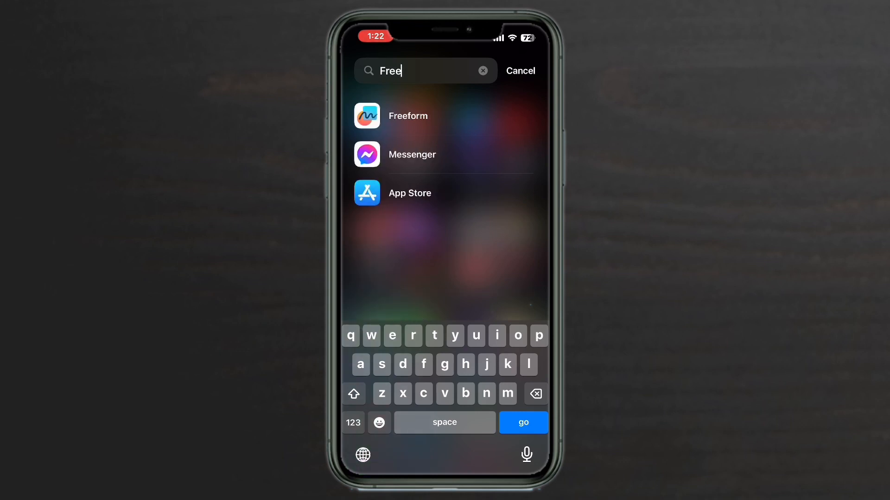
pyautogui.click(407, 115)
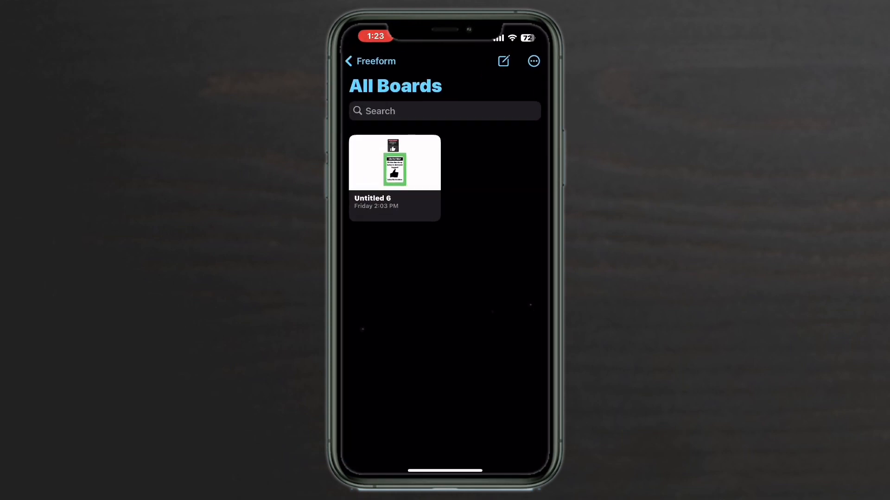
# Create a new blank board and add an empty sticky note to it
pyautogui.click(394, 163)
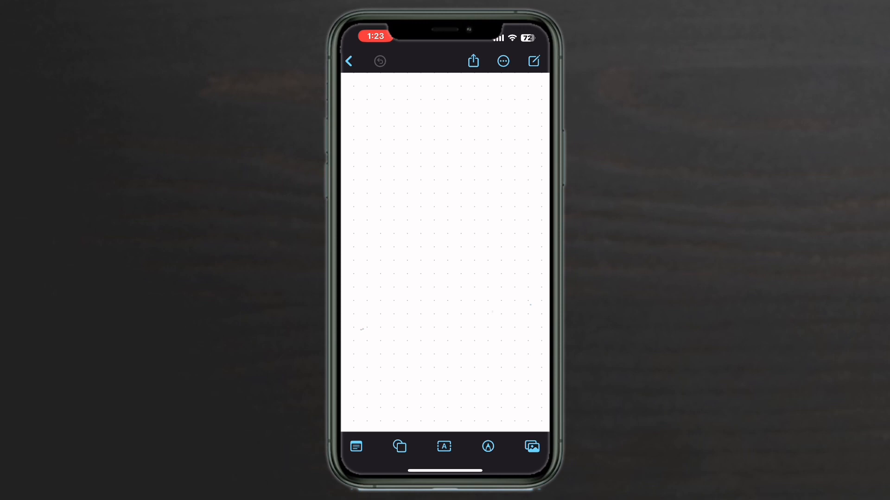
pyautogui.click(400, 447)
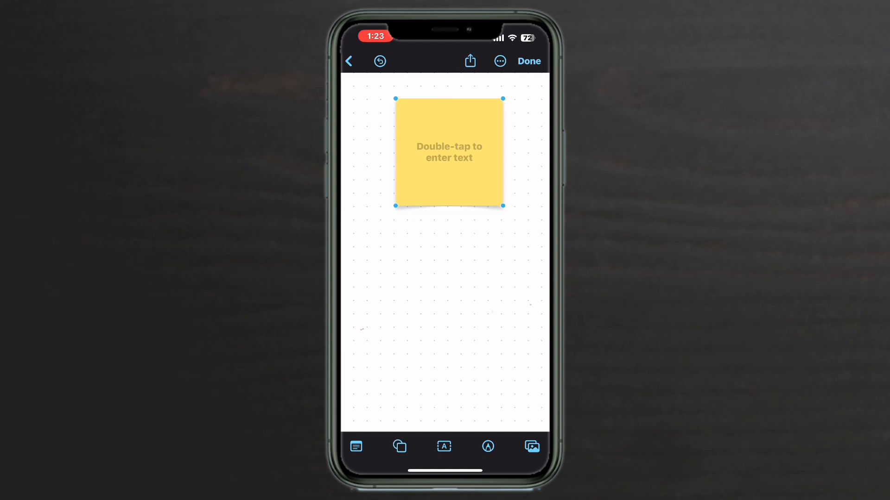
# Insert the Mail envelope shape, centre it on the sticky note, and select the note for editing
pyautogui.click(399, 446)
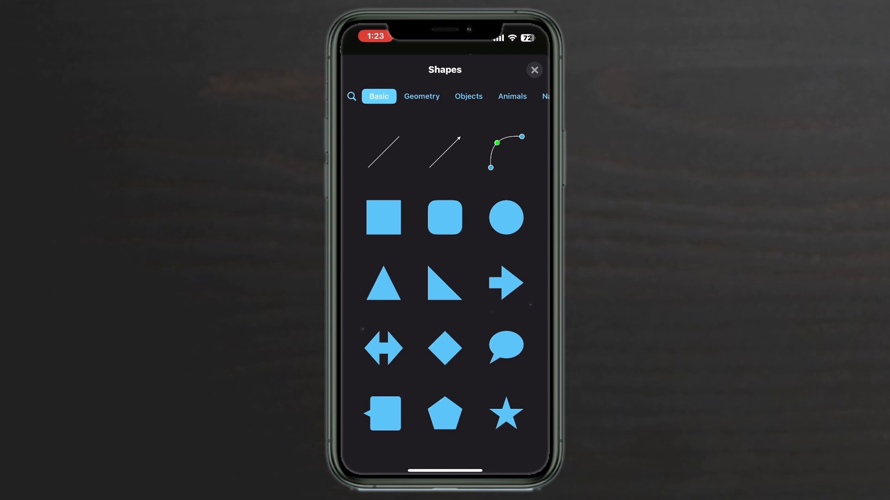
pyautogui.click(351, 96)
pyautogui.write('Mai')
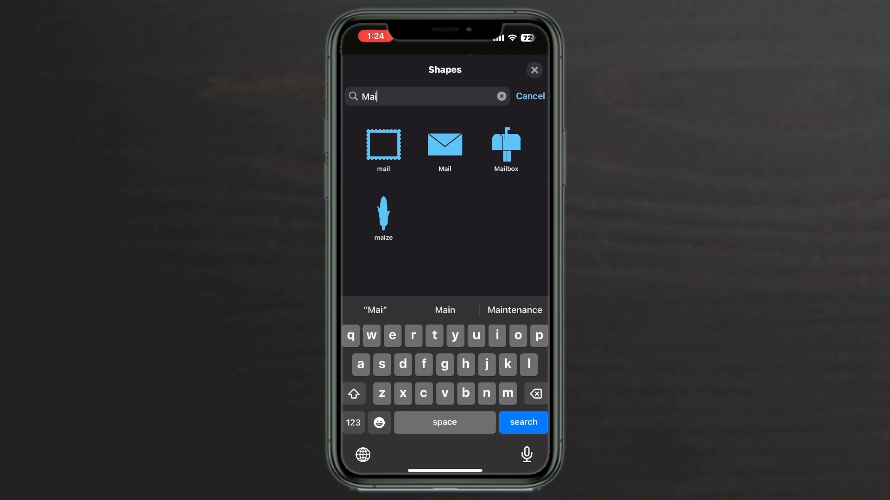
pyautogui.click(445, 144)
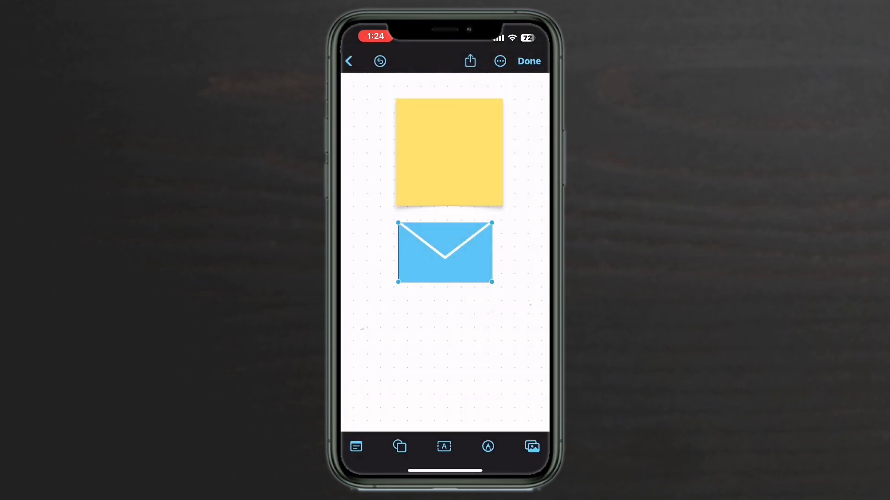
pyautogui.moveTo(444, 252); pyautogui.dragTo(448, 190)
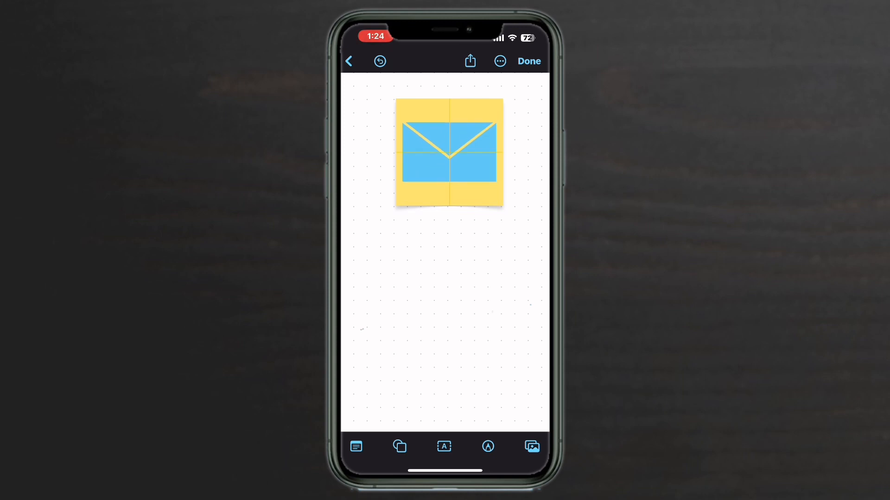
pyautogui.click(450, 153)
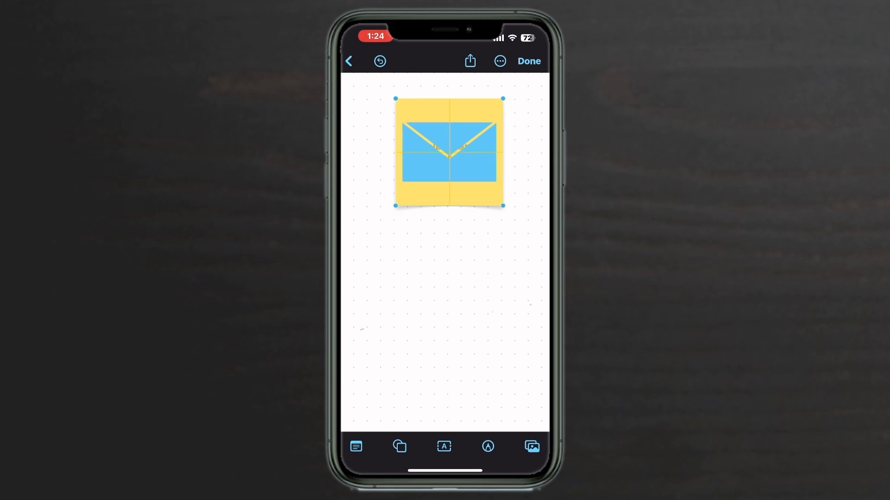
pyautogui.click(449, 156)
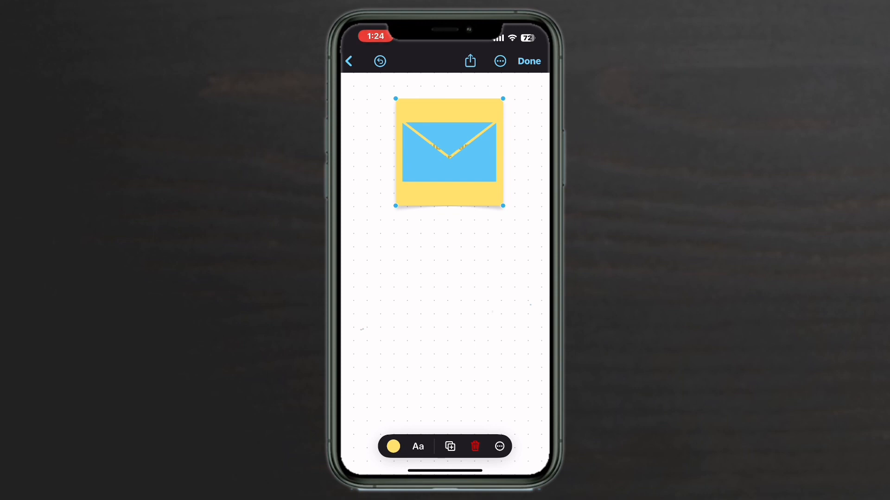
# Colour the sticky note gray and bring up the full colour picker for the envelope fill
pyautogui.click(393, 447)
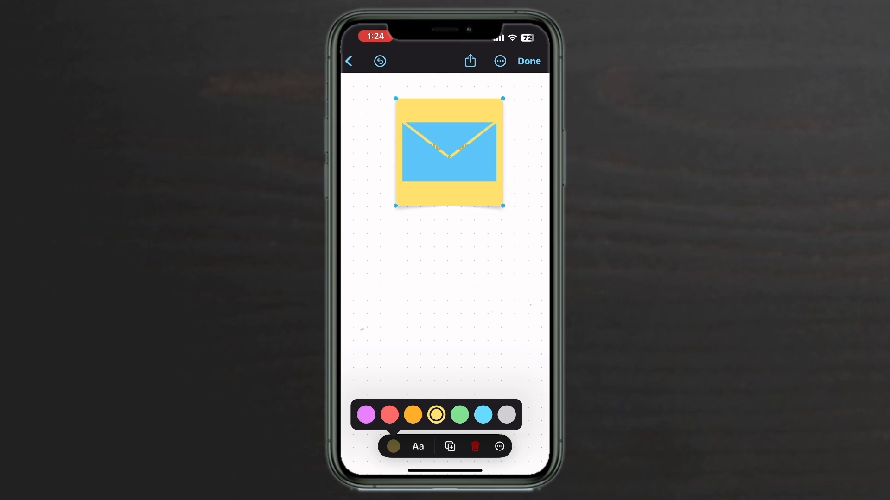
pyautogui.click(506, 414)
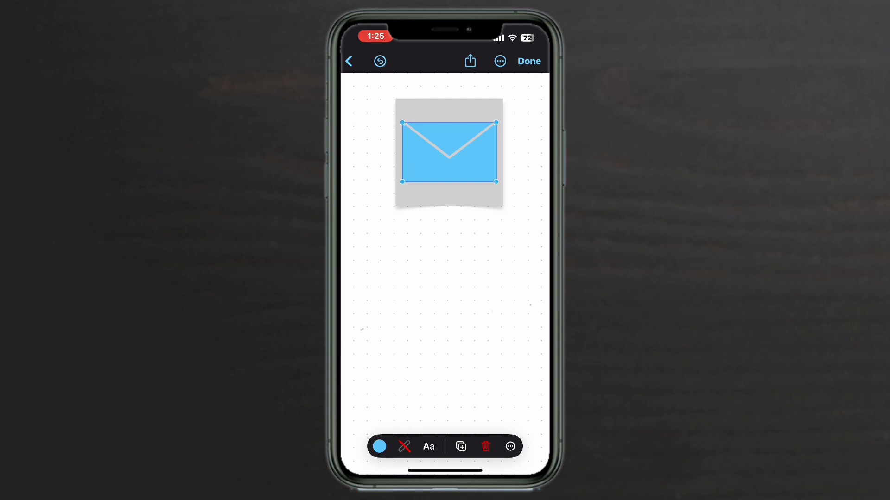
pyautogui.click(379, 446)
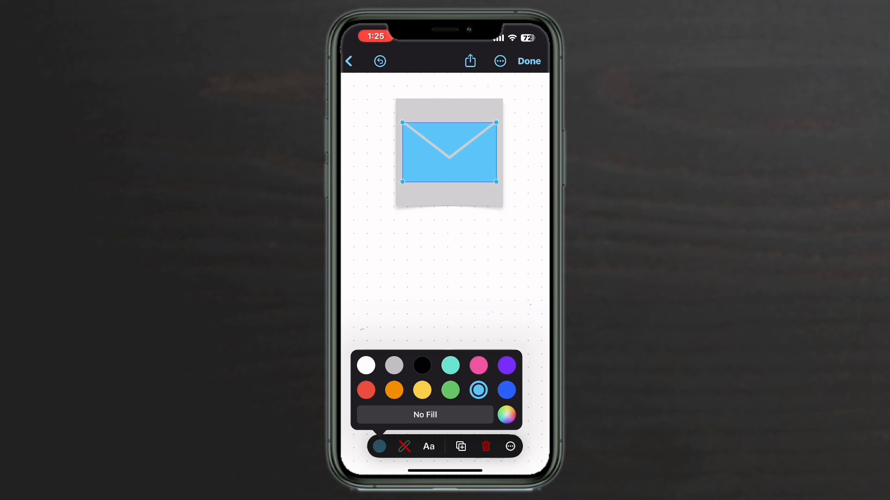
pyautogui.click(507, 414)
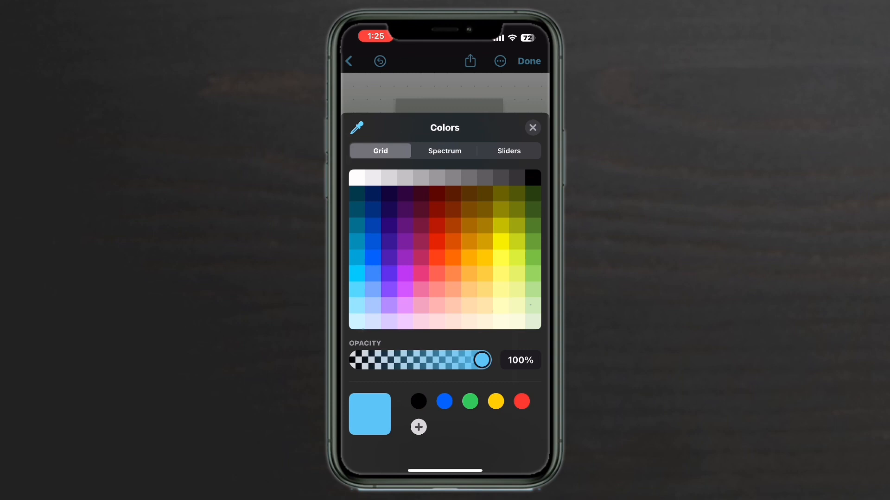
# Set the envelope fill to black via the Sliders hex value
pyautogui.click(509, 151)
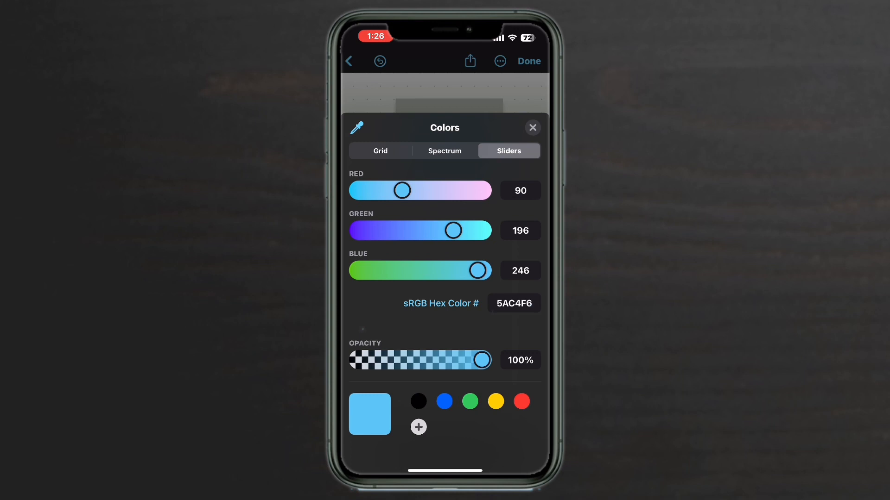
pyautogui.click(418, 401)
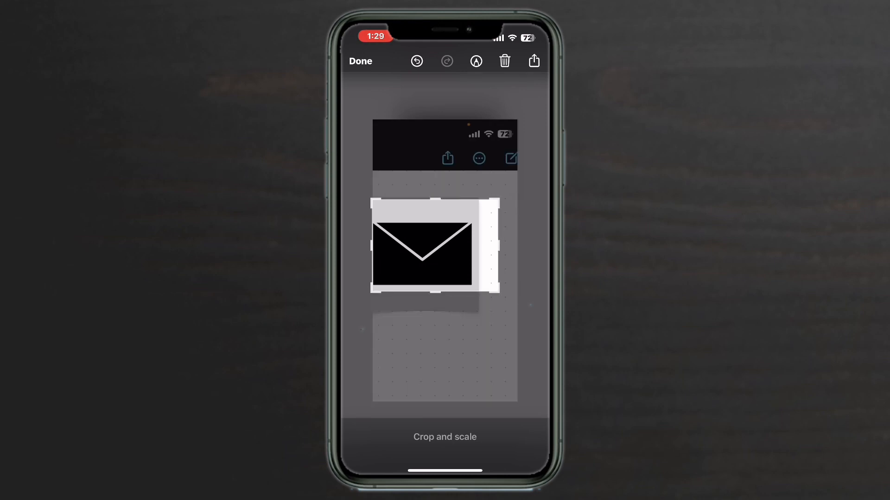
# Crop the screenshot tightly to the envelope icon and finish editing
pyautogui.moveTo(494, 247); pyautogui.dragTo(471, 247)
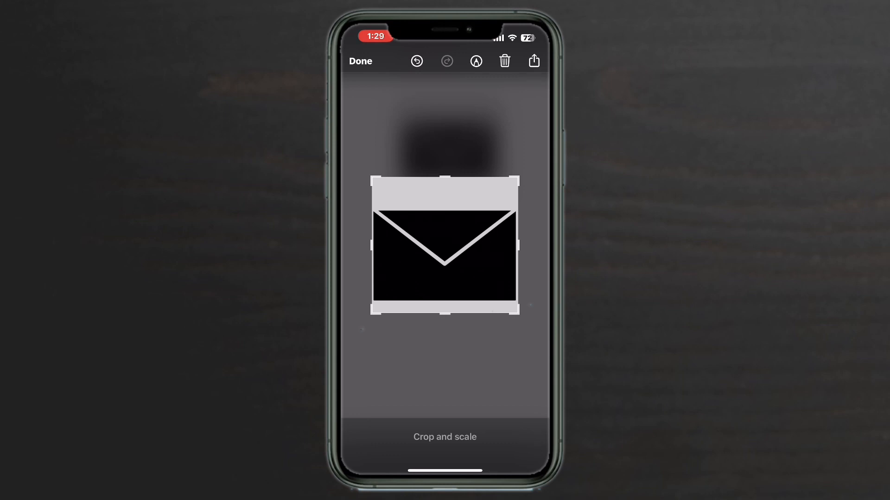
pyautogui.click(534, 61)
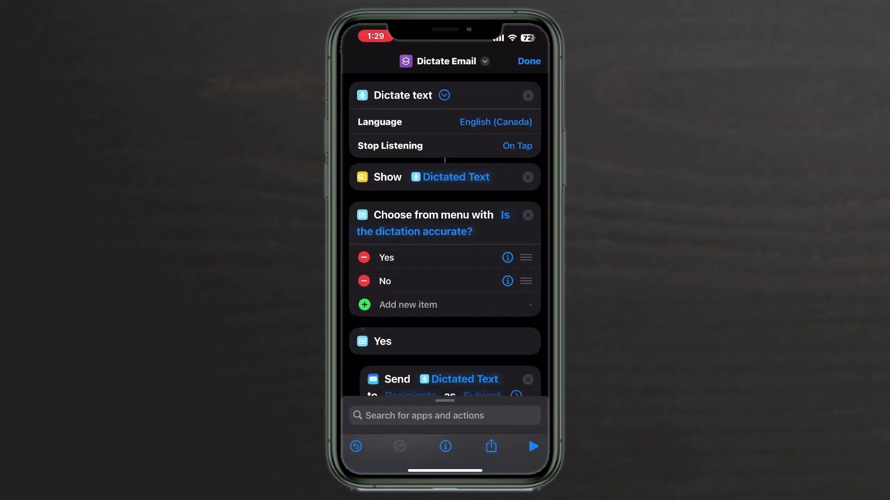
# Add Dictate Email to the home screen using the cropped envelope photo as its icon
pyautogui.click(484, 61)
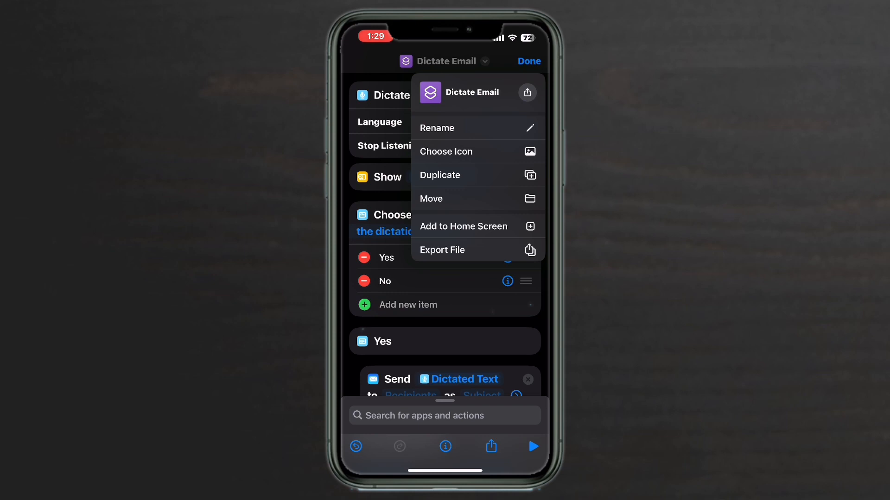
pyautogui.click(463, 226)
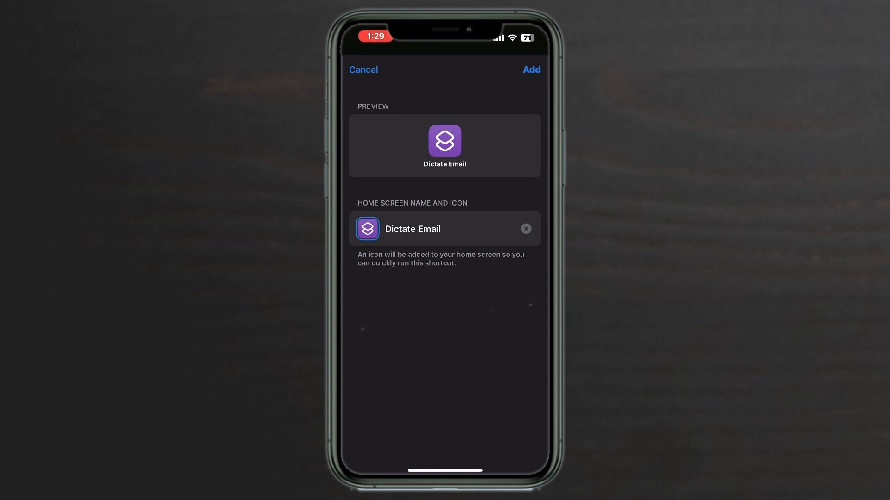
pyautogui.click(367, 229)
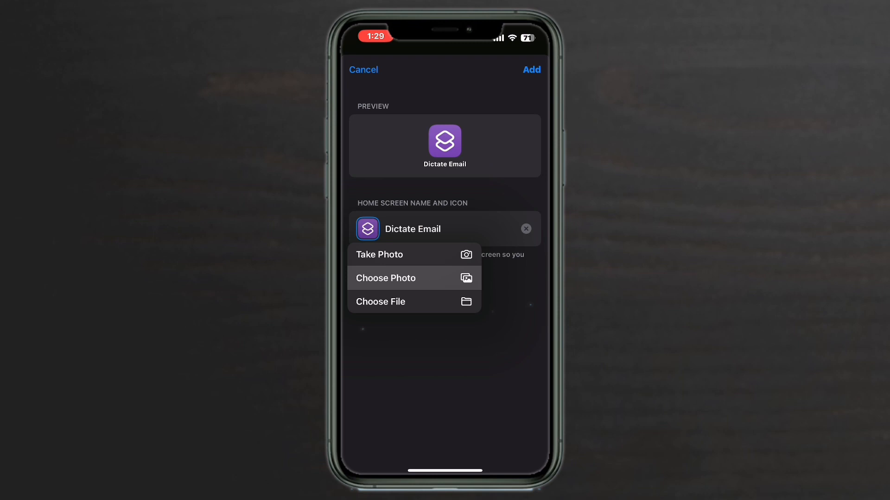
pyautogui.click(385, 278)
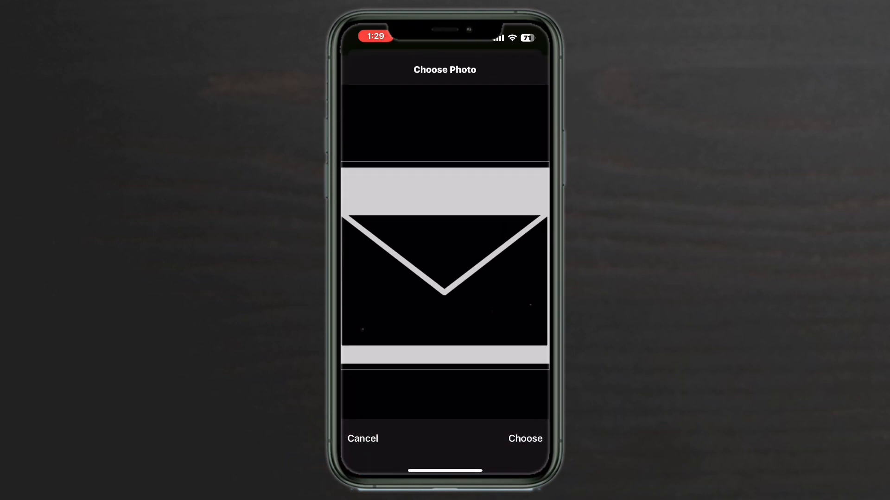
pyautogui.click(524, 438)
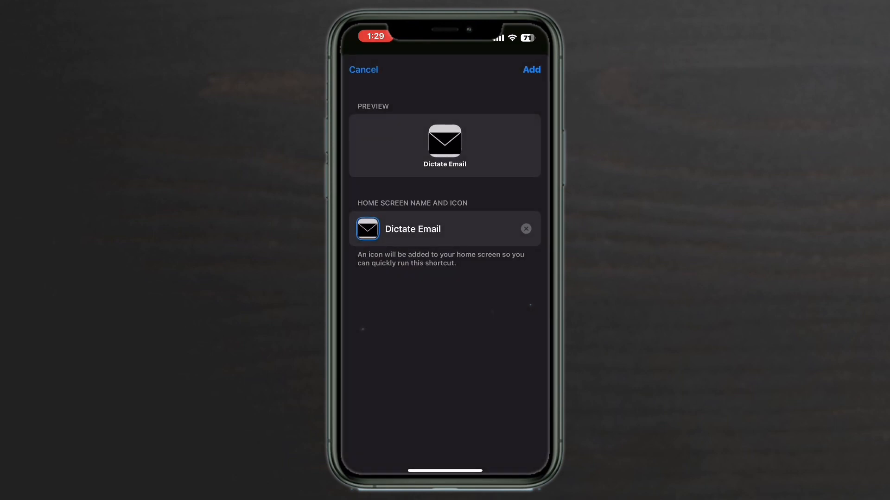
pyautogui.click(530, 69)
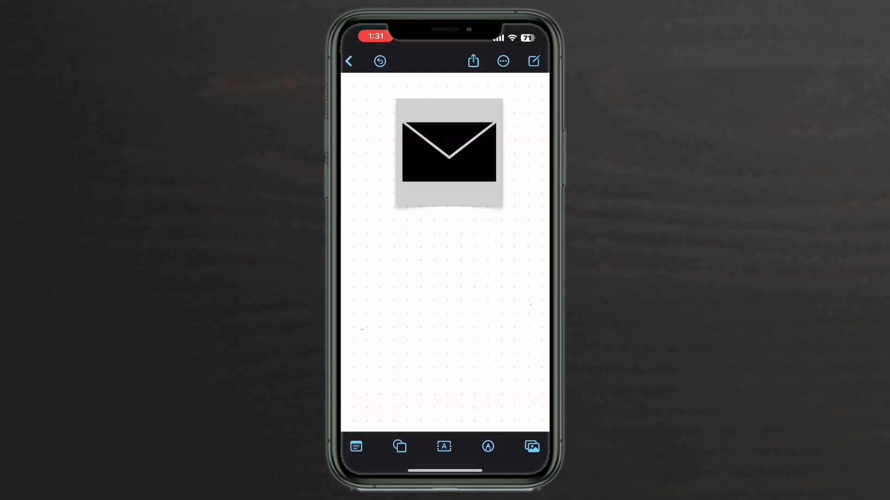
# Add a rounded square from Basic shapes and bring up its fill colours
pyautogui.click(400, 447)
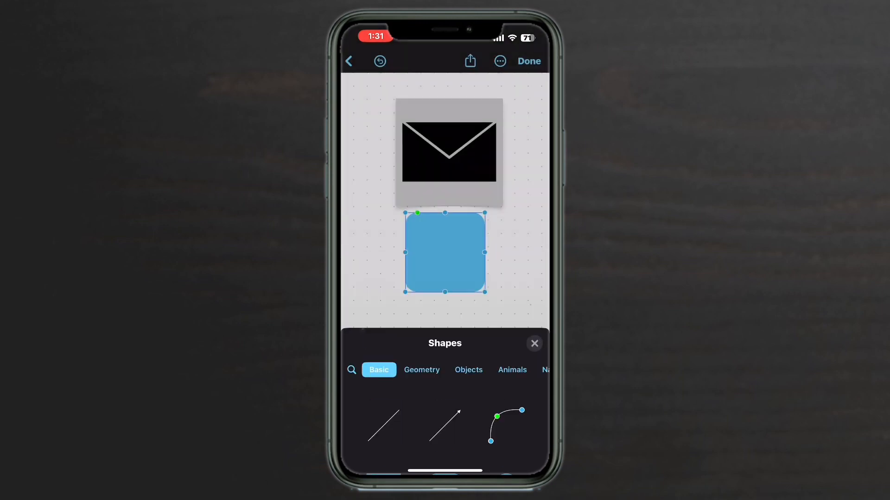
pyautogui.click(533, 342)
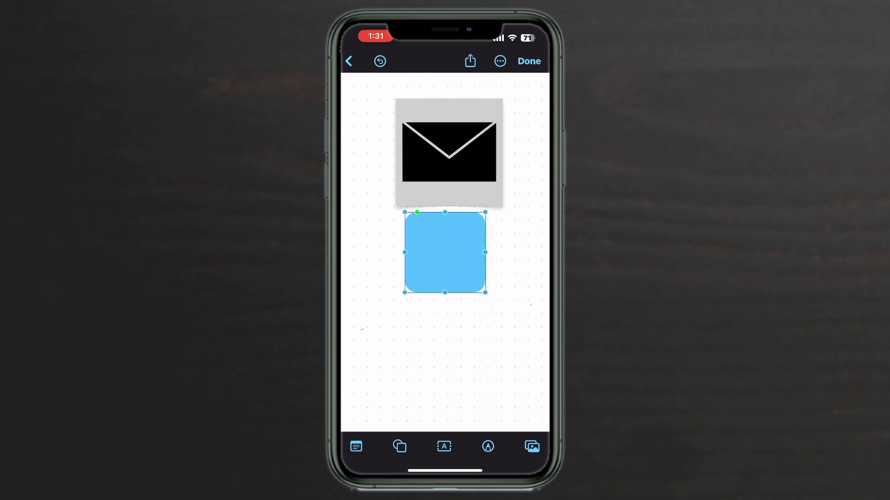
pyautogui.click(380, 446)
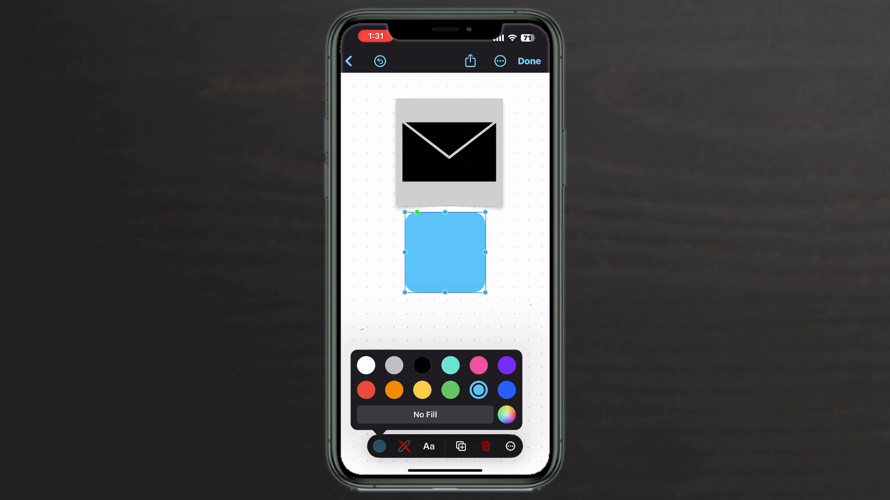
# Browse Grid, Spectrum and Sliders in the colour picker, keeping the 5AC4F6 light blue fill
pyautogui.click(507, 415)
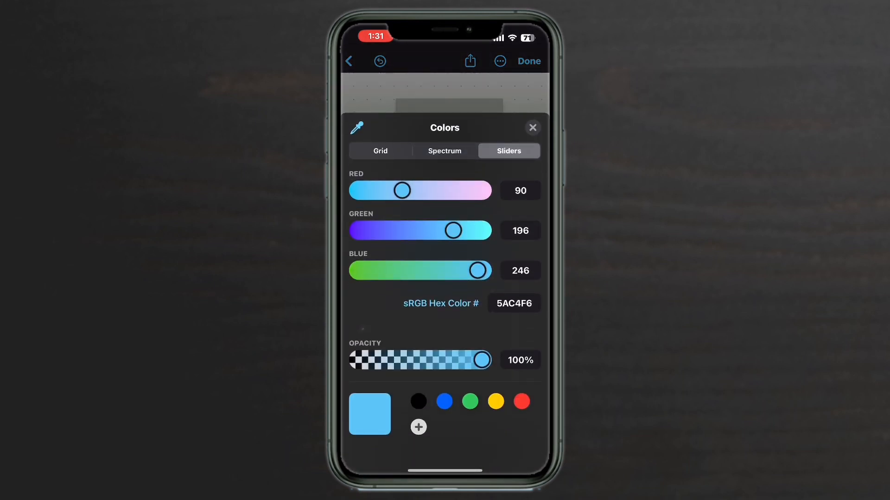
pyautogui.click(380, 150)
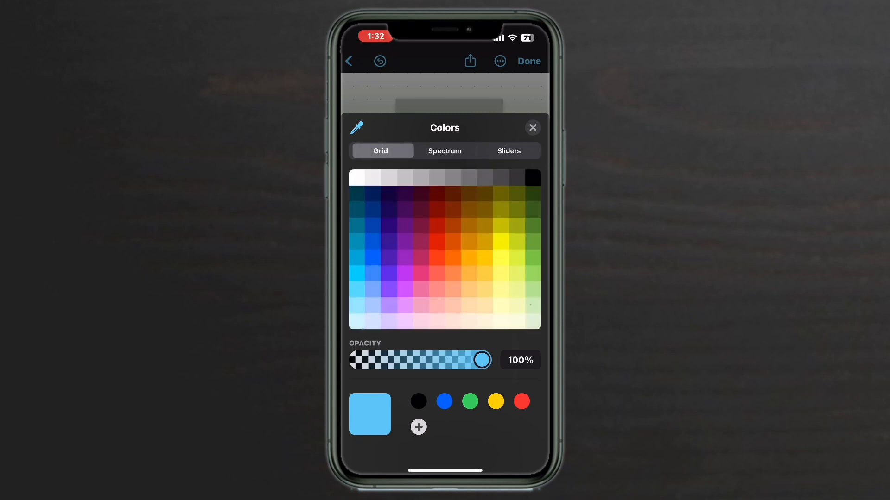
pyautogui.click(444, 150)
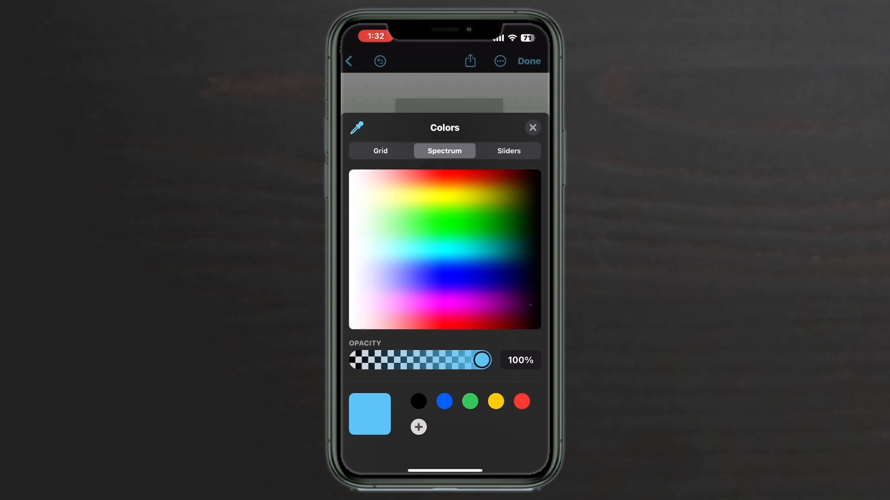
pyautogui.click(509, 151)
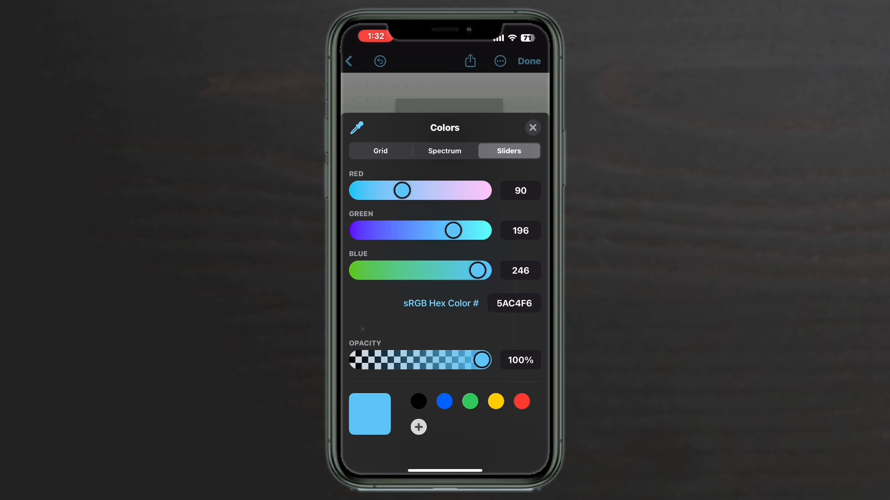
pyautogui.click(533, 127)
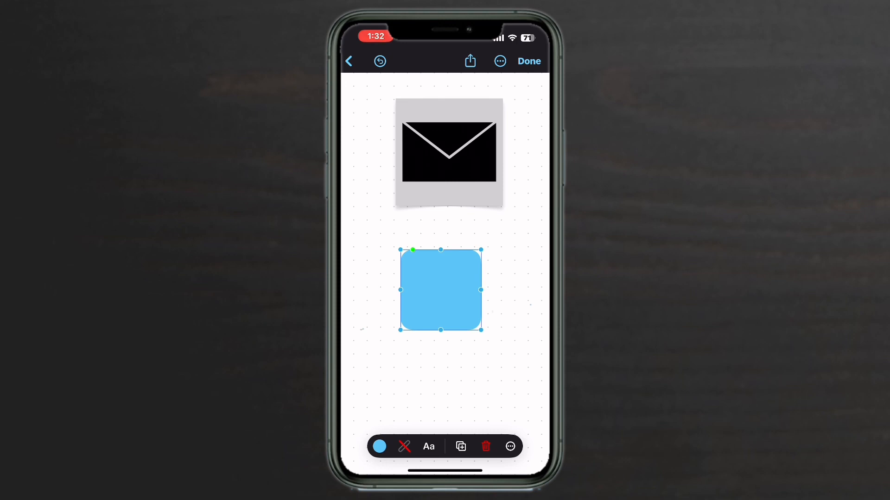
# Bring up the shapes library showing the basic shapes
pyautogui.click(379, 446)
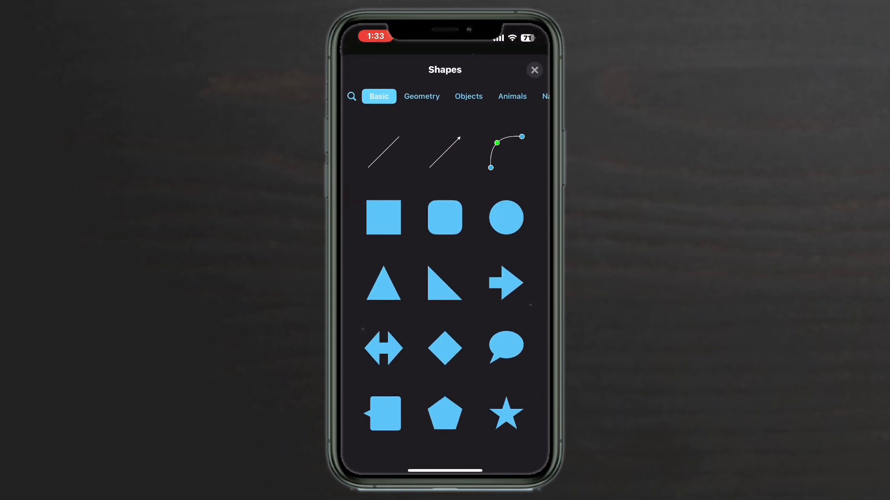
# Search the shapes library for 'Mai' to find the mail envelope shape
pyautogui.click(350, 97)
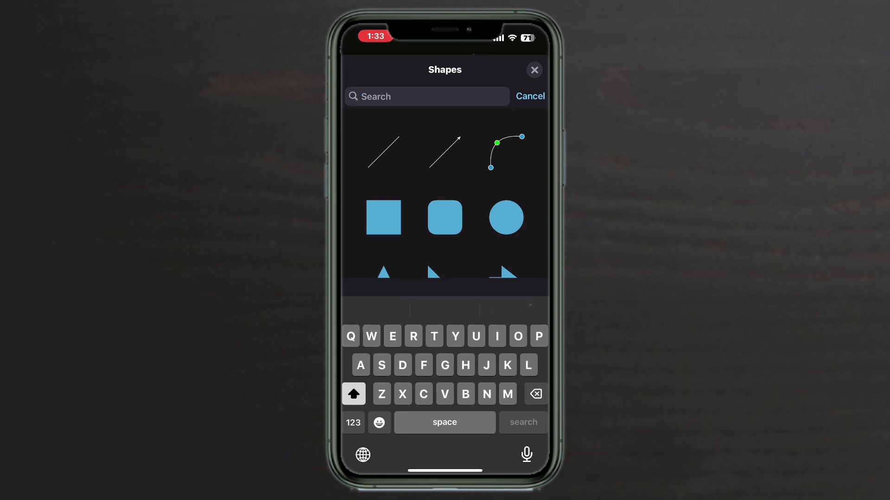
pyautogui.write('M')
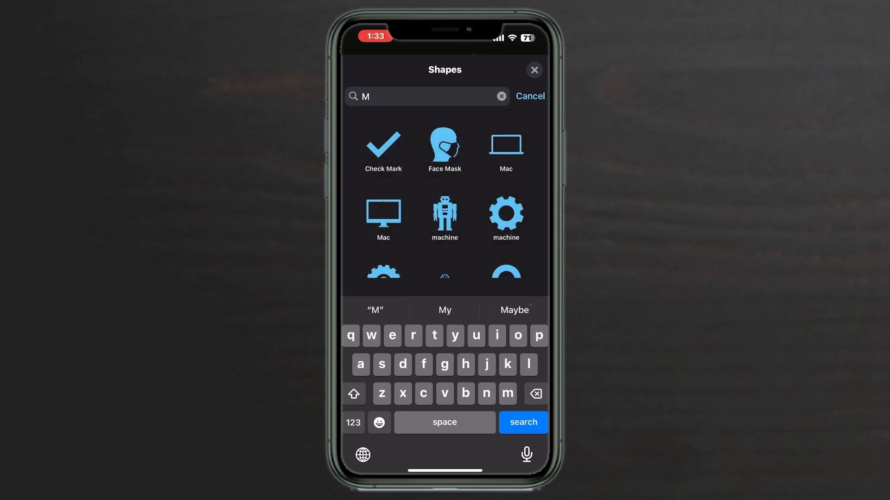
pyautogui.write('ai')
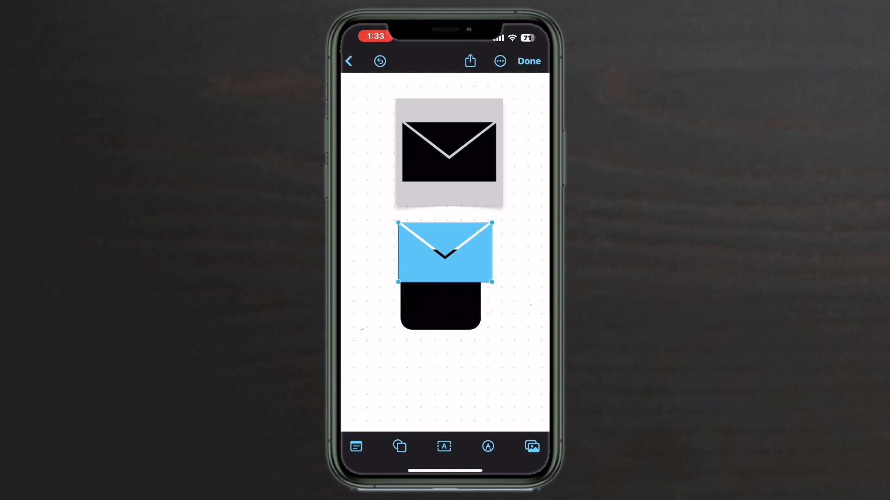
# Shrink the envelope with its corner handle and centre it on the black square
pyautogui.moveTo(492, 283); pyautogui.dragTo(484, 277)
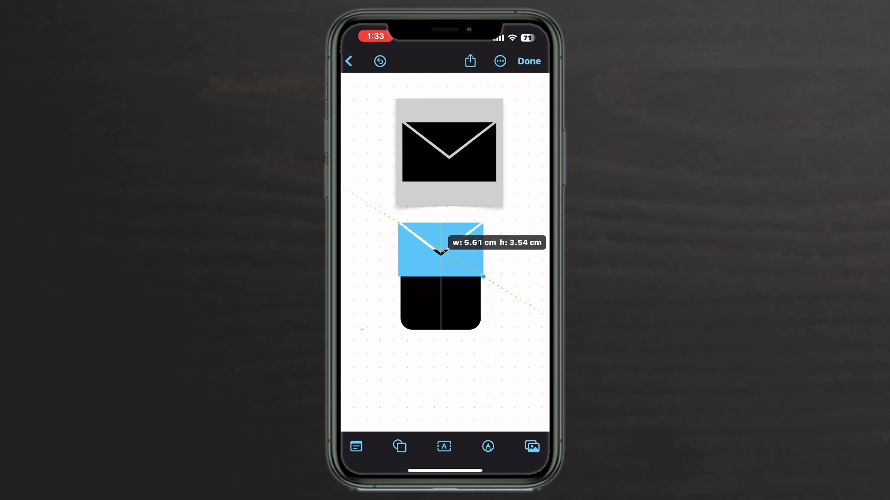
pyautogui.moveTo(483, 277); pyautogui.dragTo(471, 269)
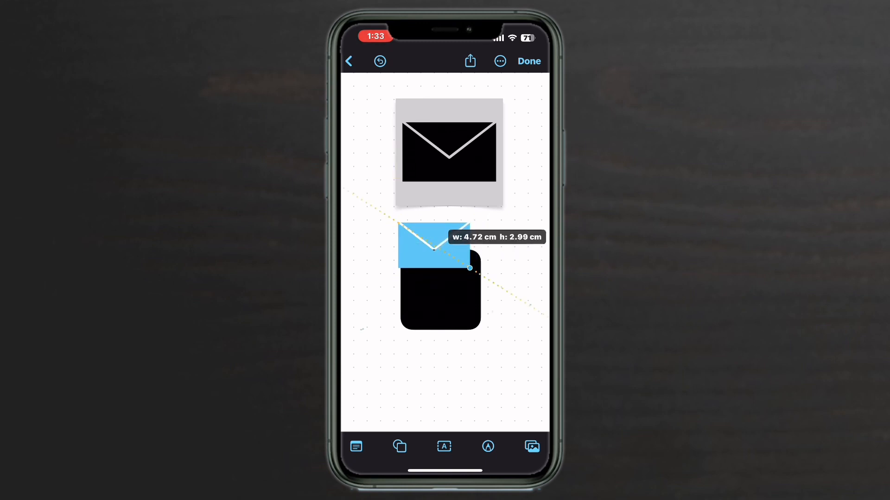
pyautogui.moveTo(470, 268); pyautogui.dragTo(464, 265)
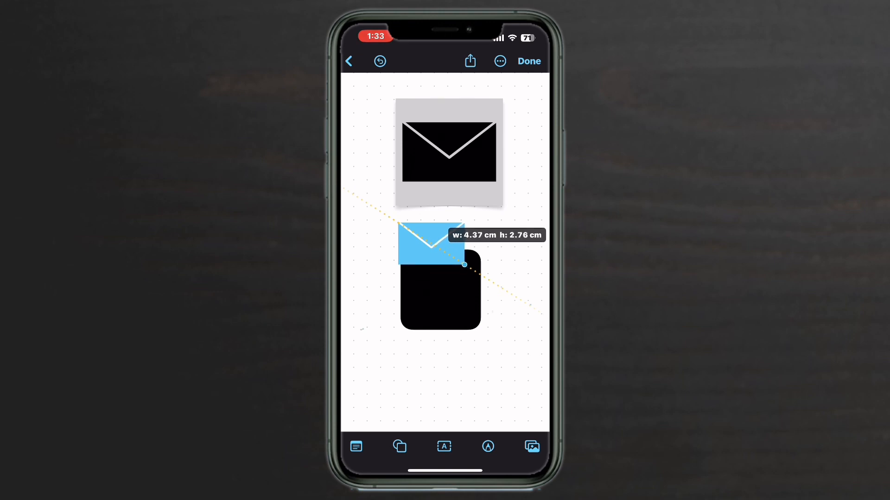
pyautogui.moveTo(463, 264); pyautogui.dragTo(462, 263)
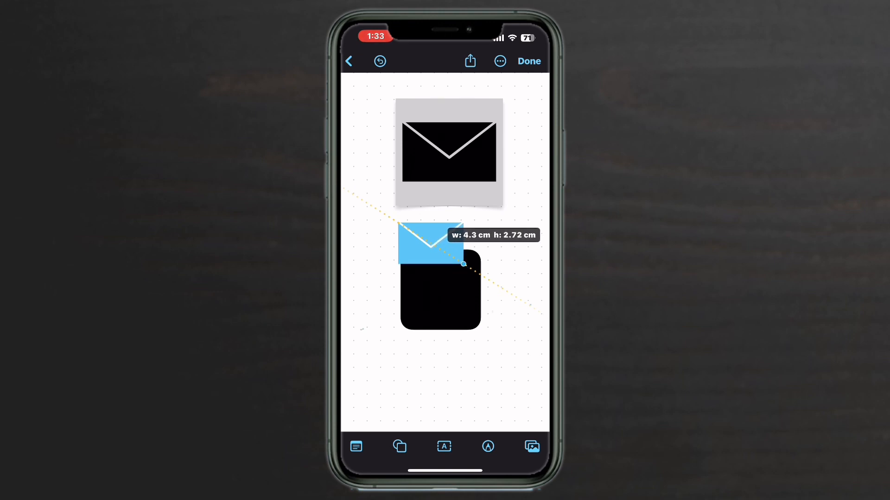
pyautogui.moveTo(463, 264); pyautogui.dragTo(458, 259)
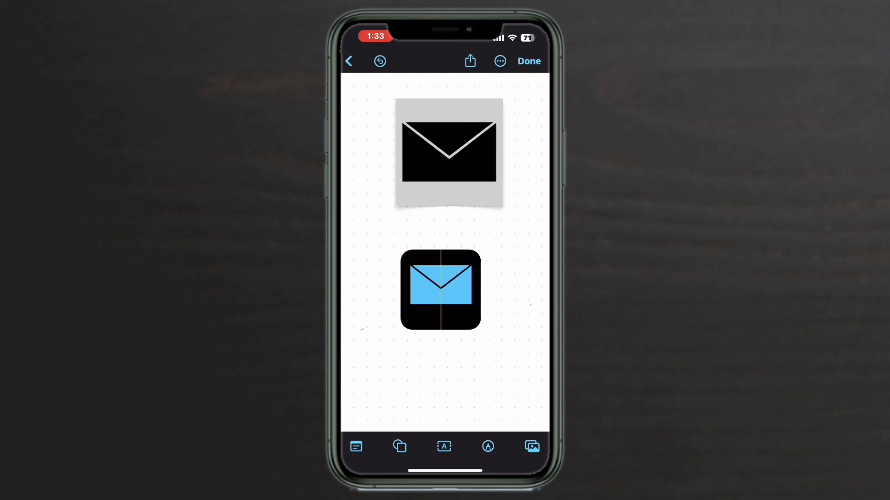
# Select the envelope and change its fill to light gray
pyautogui.click(440, 290)
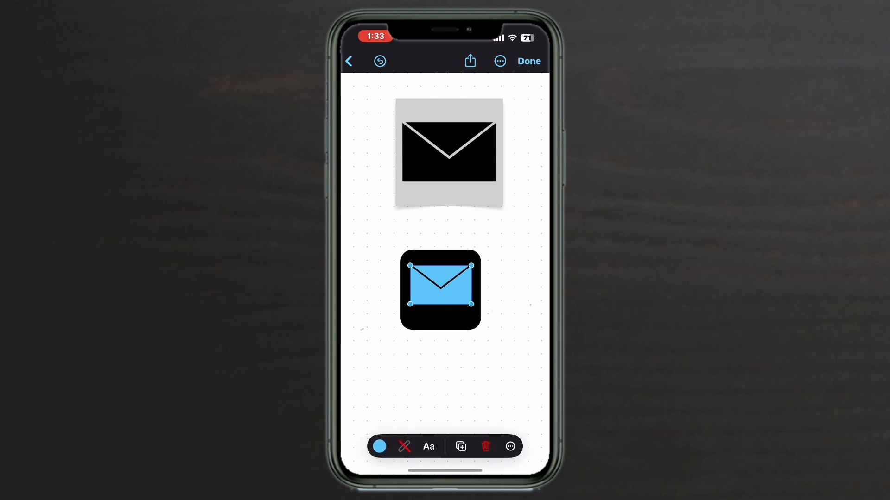
pyautogui.click(379, 446)
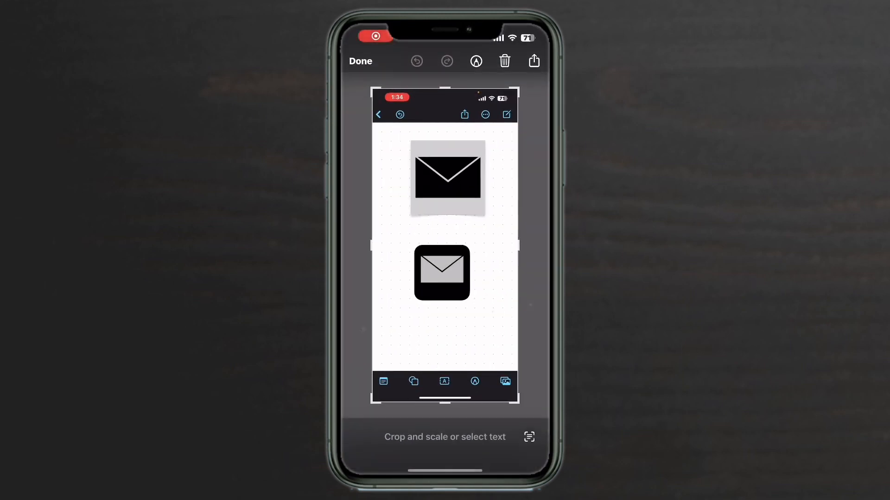
# Crop the screenshot to the gray-on-black envelope icon and save it
pyautogui.moveTo(444, 395); pyautogui.dragTo(444, 296)
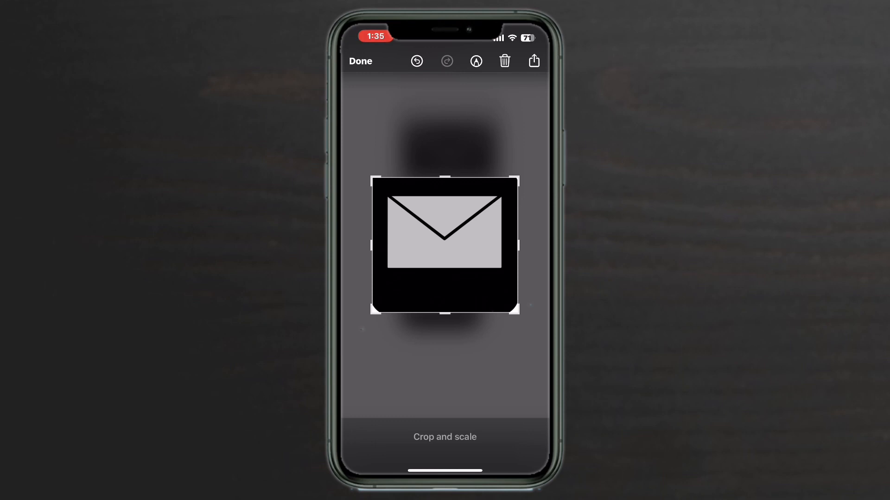
pyautogui.click(533, 61)
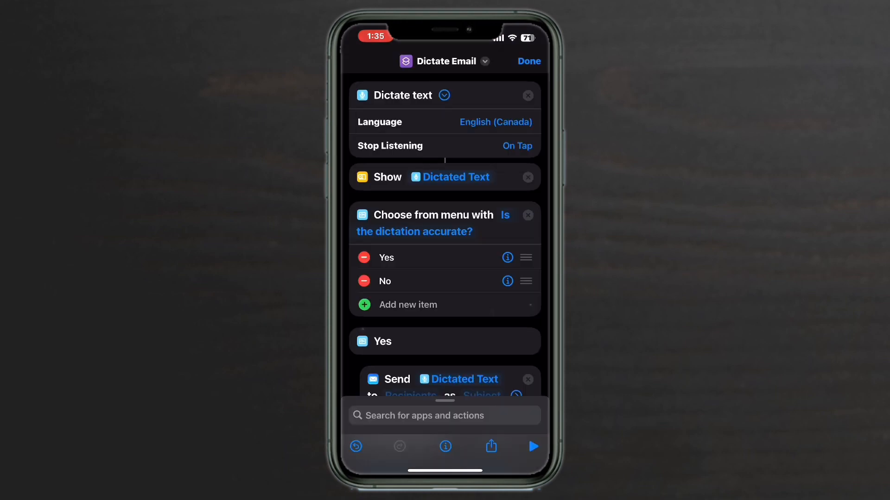
# Add Dictate Email to the home screen using the cropped envelope photo as its icon
pyautogui.click(485, 61)
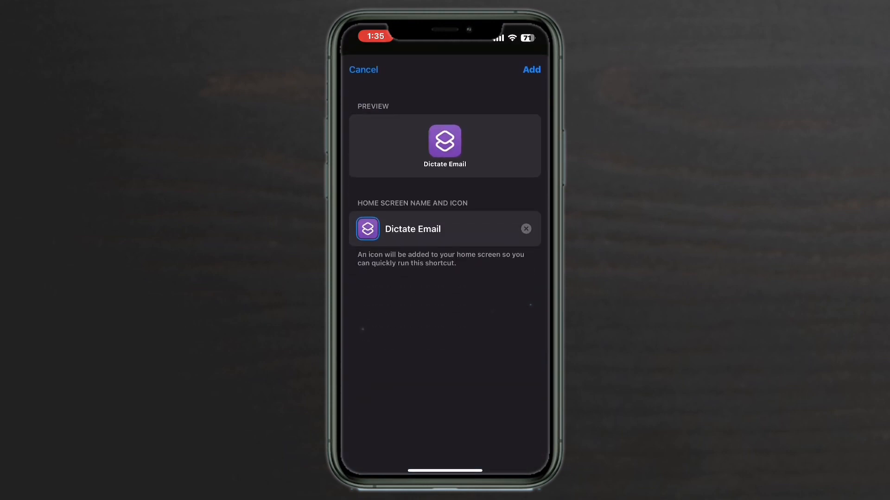
pyautogui.click(367, 229)
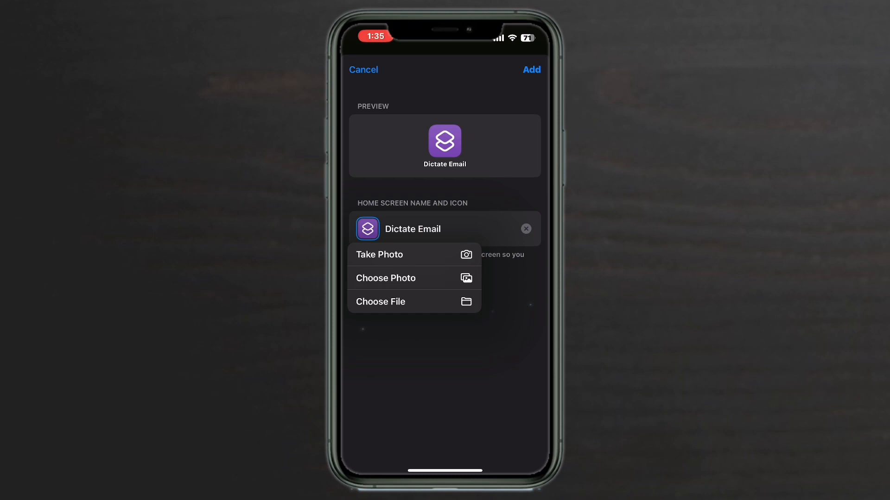
pyautogui.click(385, 278)
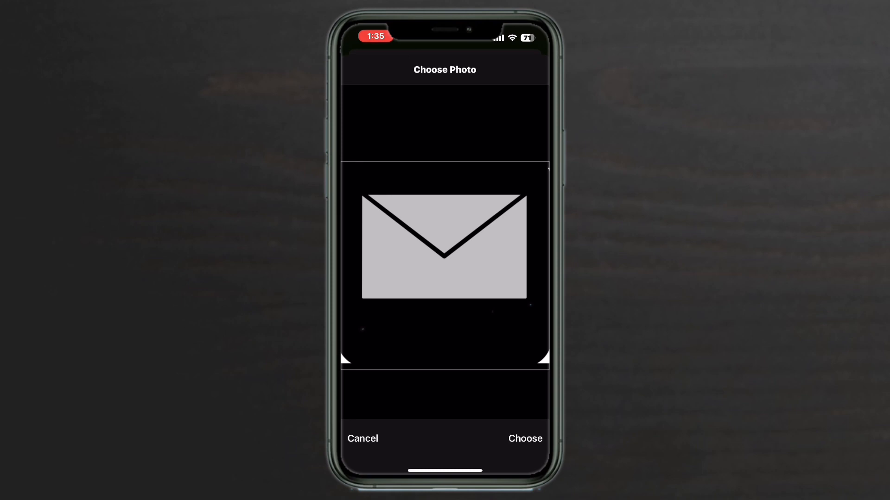
pyautogui.click(525, 438)
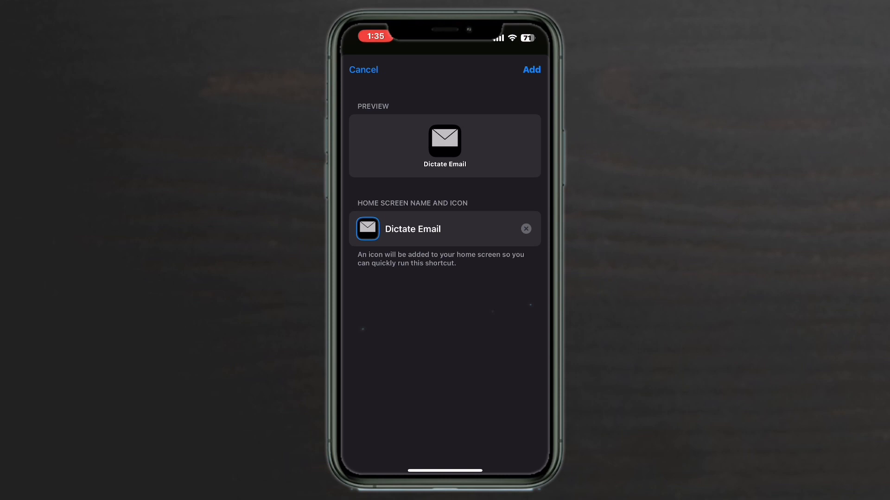
pyautogui.click(531, 69)
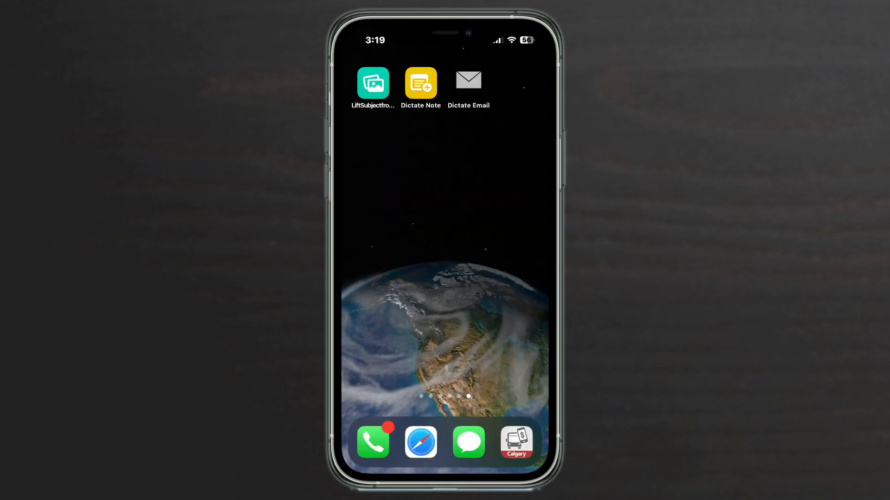